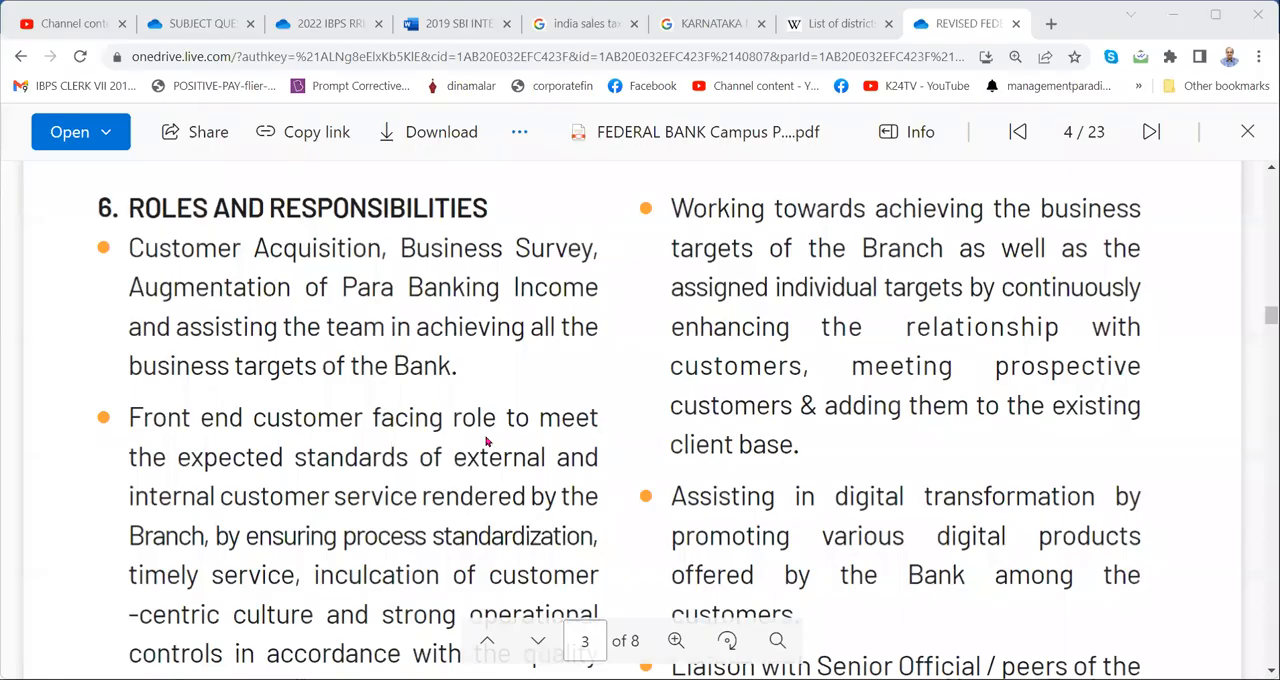
{"action": "mouse_move", "coordinate": [520, 500]}
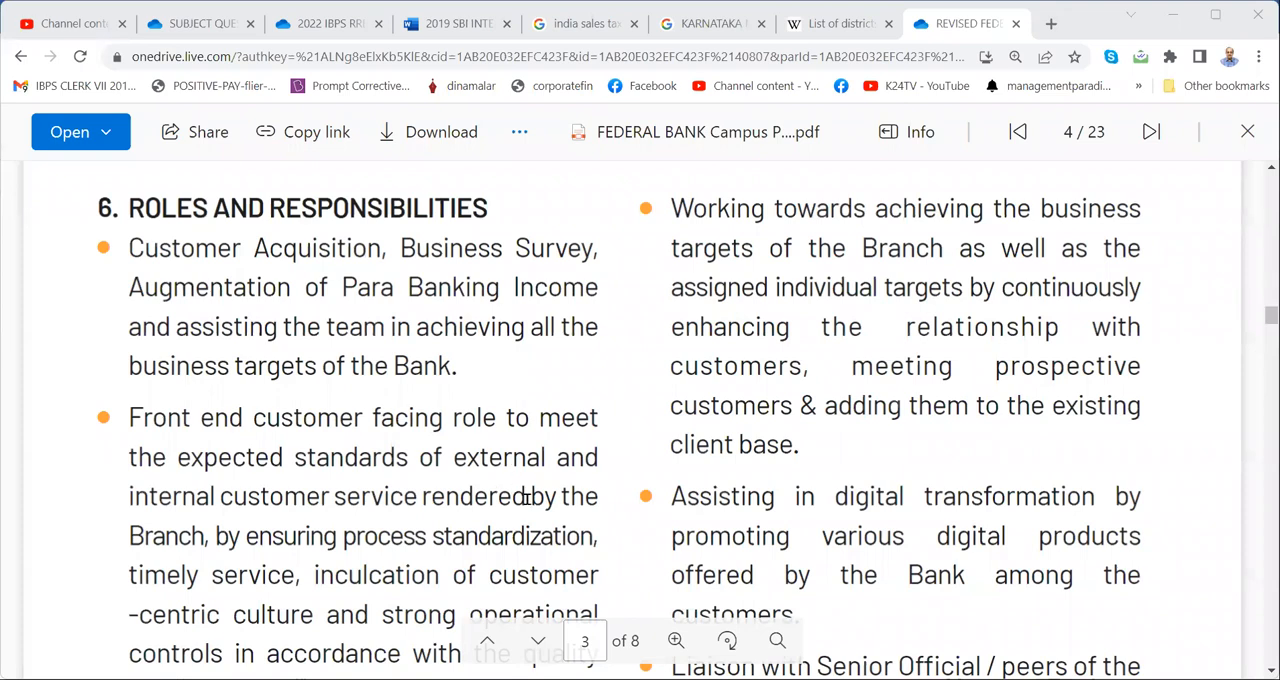
Scroll through the responsibilities list to the people-management duty and return to the 6. ROLES AND RESPONSIBILITIES heading on page 3
{"action": "scroll", "scroll_direction": "down", "scroll_amount": 3}
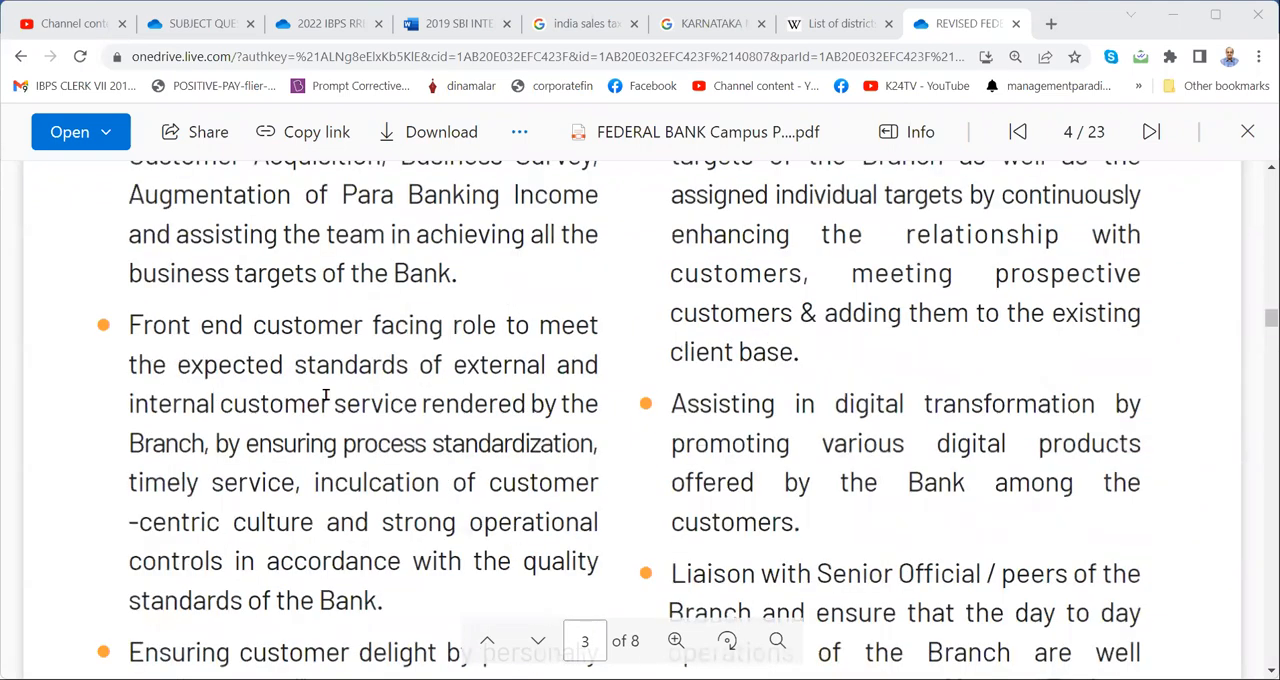
{"action": "scroll", "scroll_direction": "down", "scroll_amount": 3}
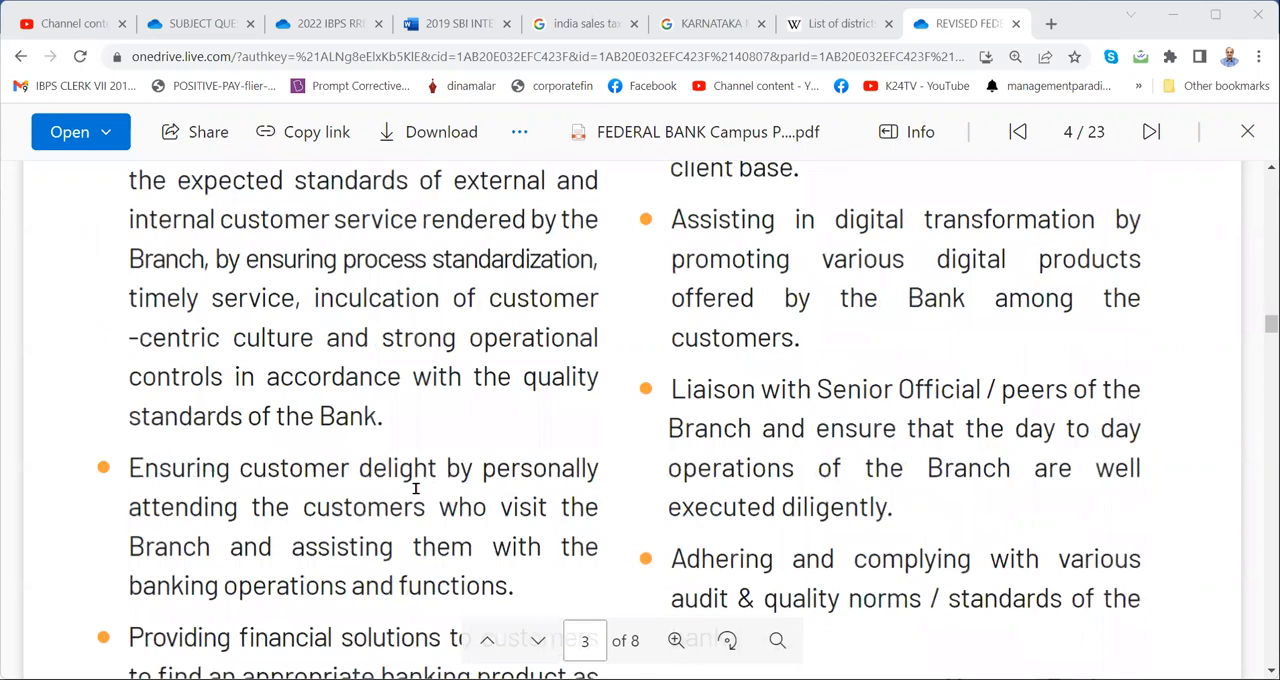
{"action": "scroll", "scroll_direction": "down", "scroll_amount": 3}
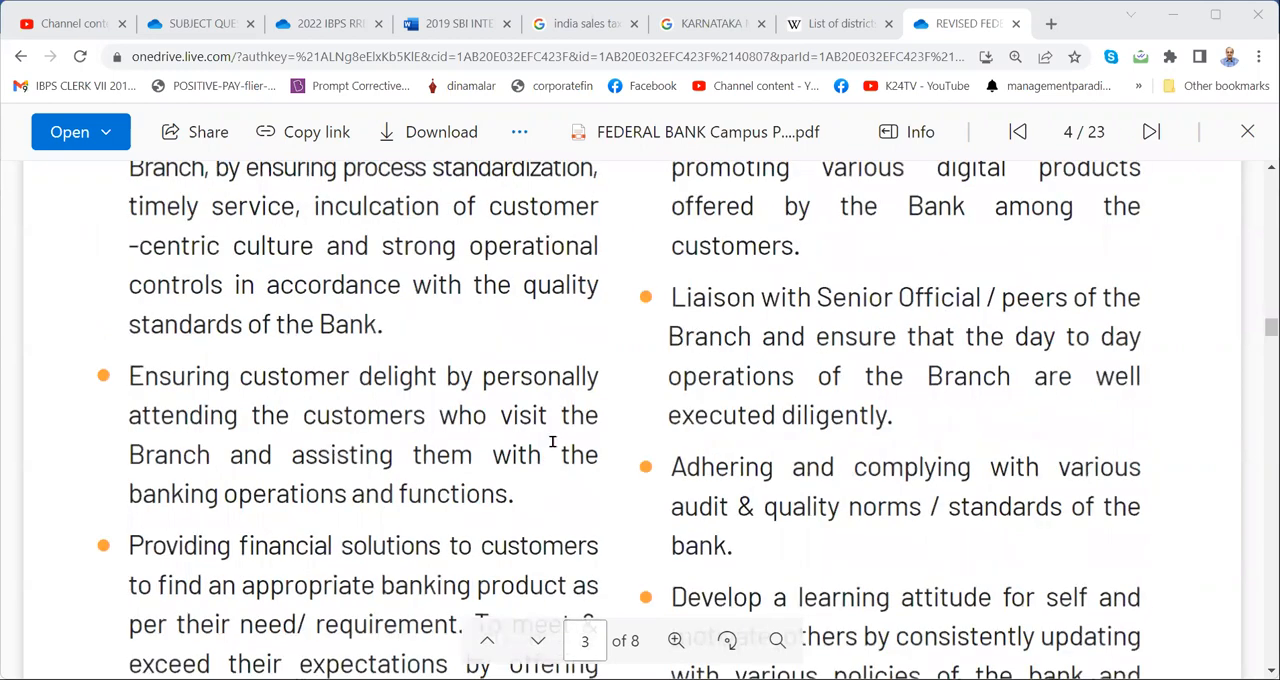
{"action": "scroll", "scroll_direction": "down", "scroll_amount": 3}
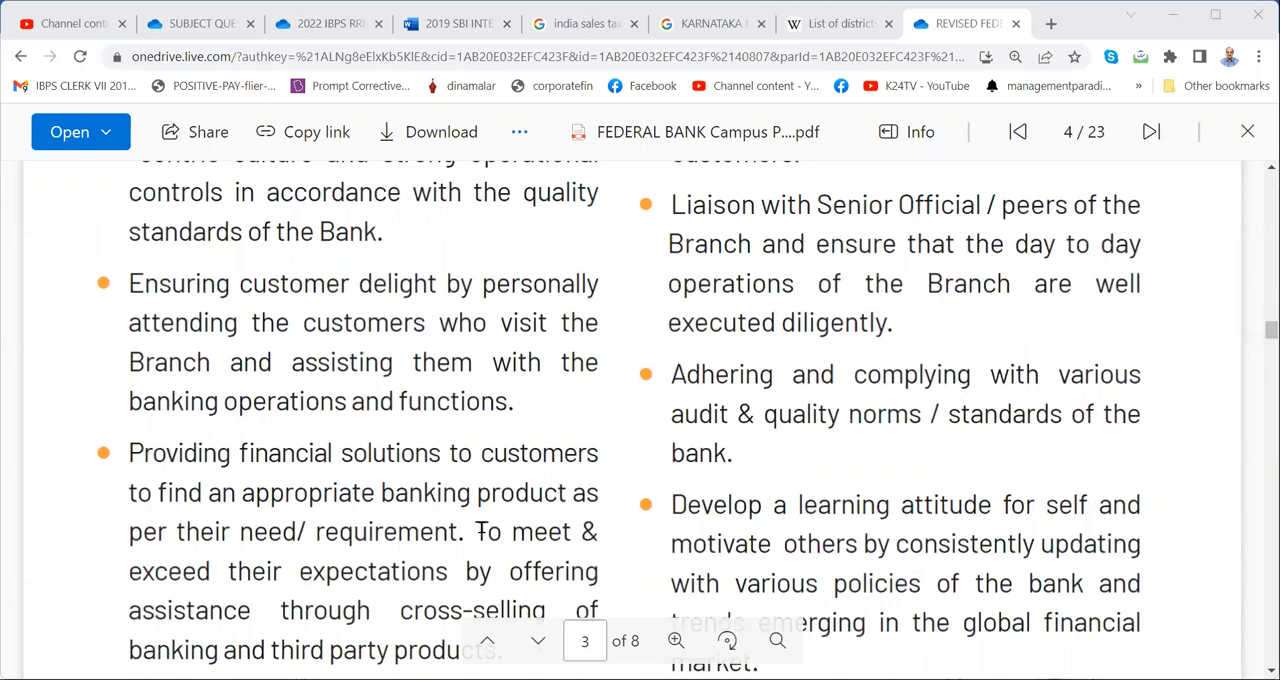
{"action": "scroll", "scroll_direction": "down", "scroll_amount": 3}
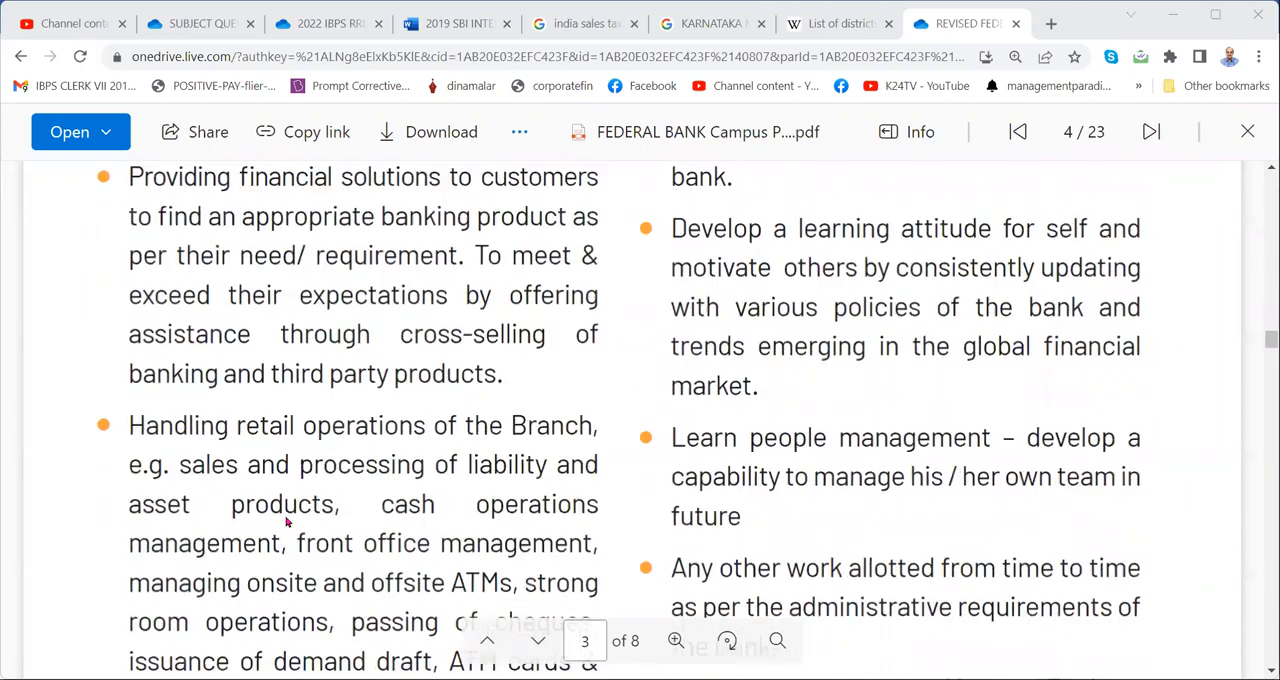
{"action": "mouse_move", "coordinate": [444, 536]}
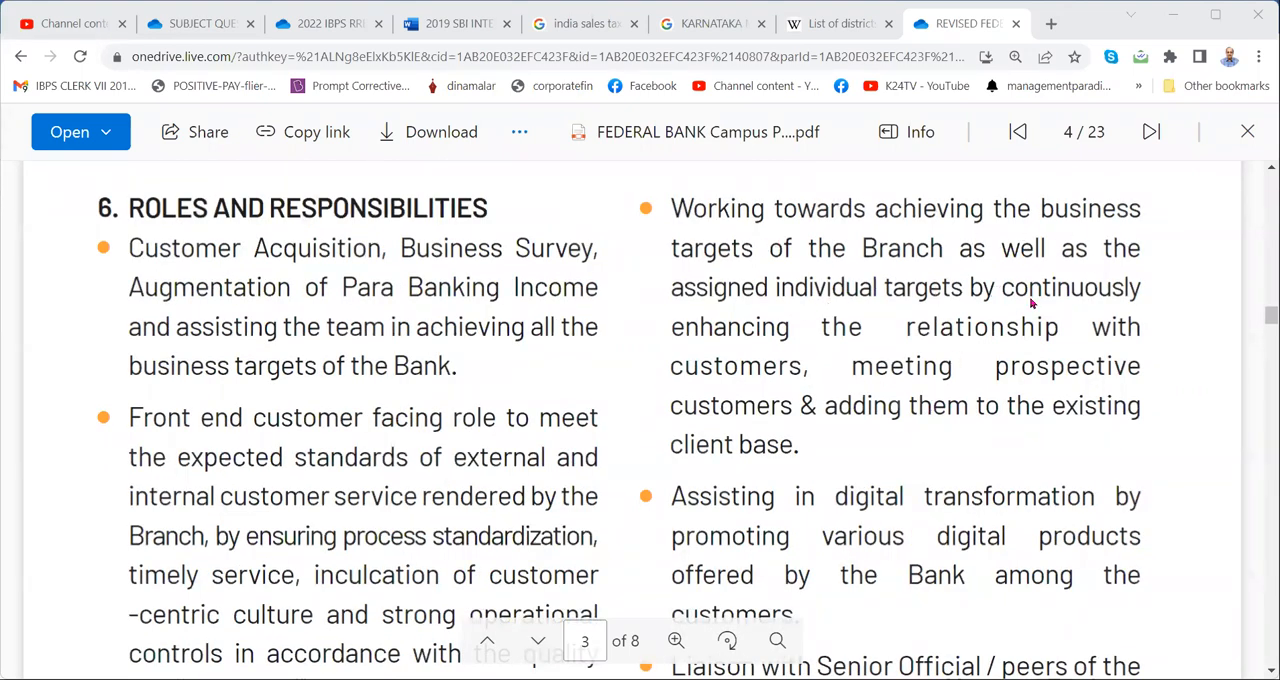
{"action": "scroll", "scroll_direction": "down", "scroll_amount": 3}
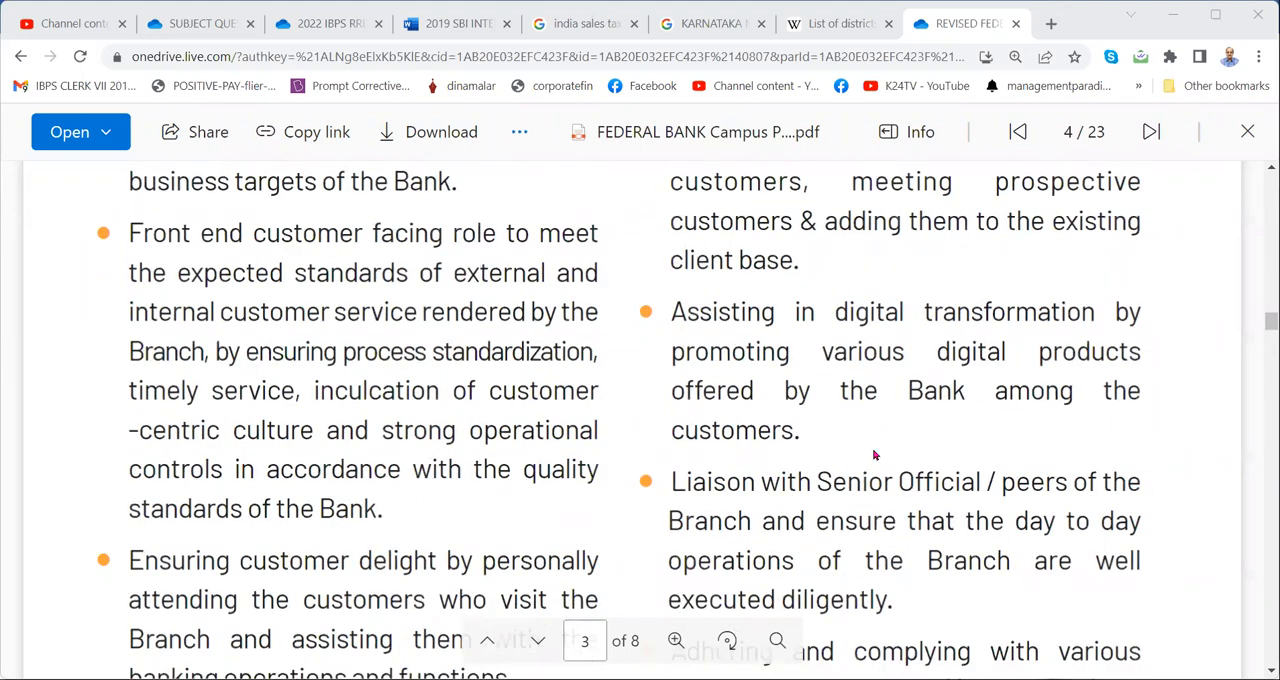
{"action": "mouse_move", "coordinate": [836, 404]}
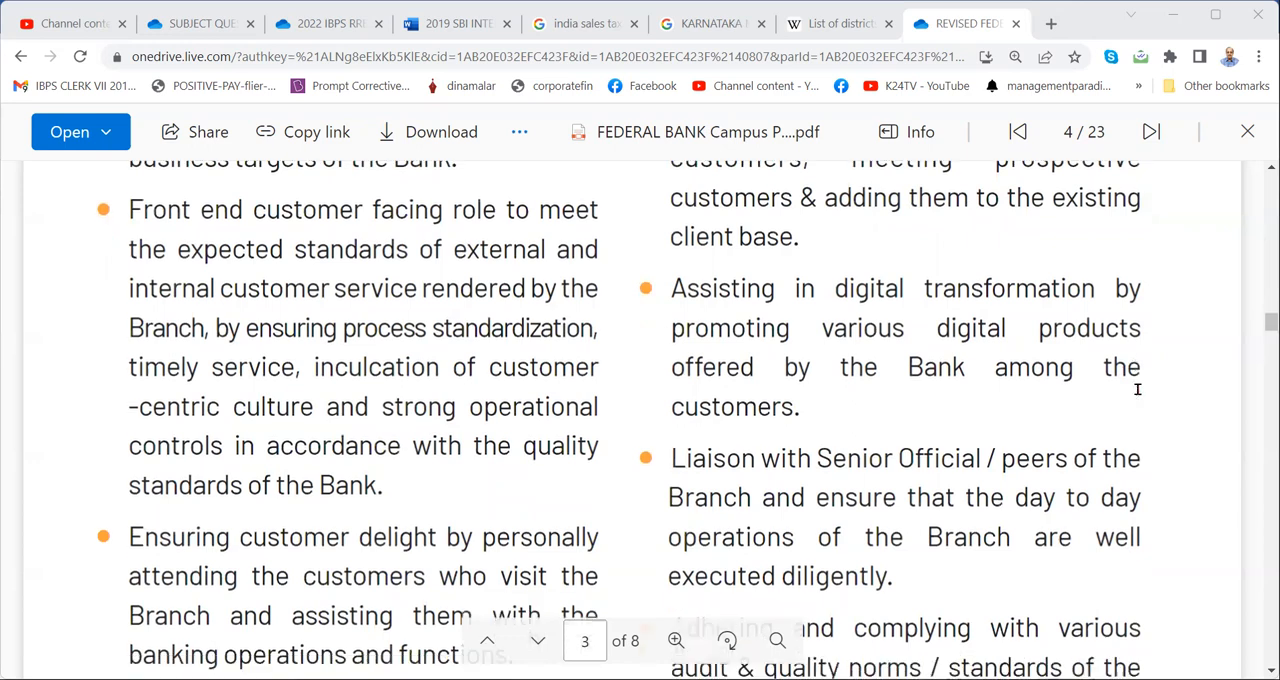
{"action": "scroll", "scroll_direction": "down", "scroll_amount": 3}
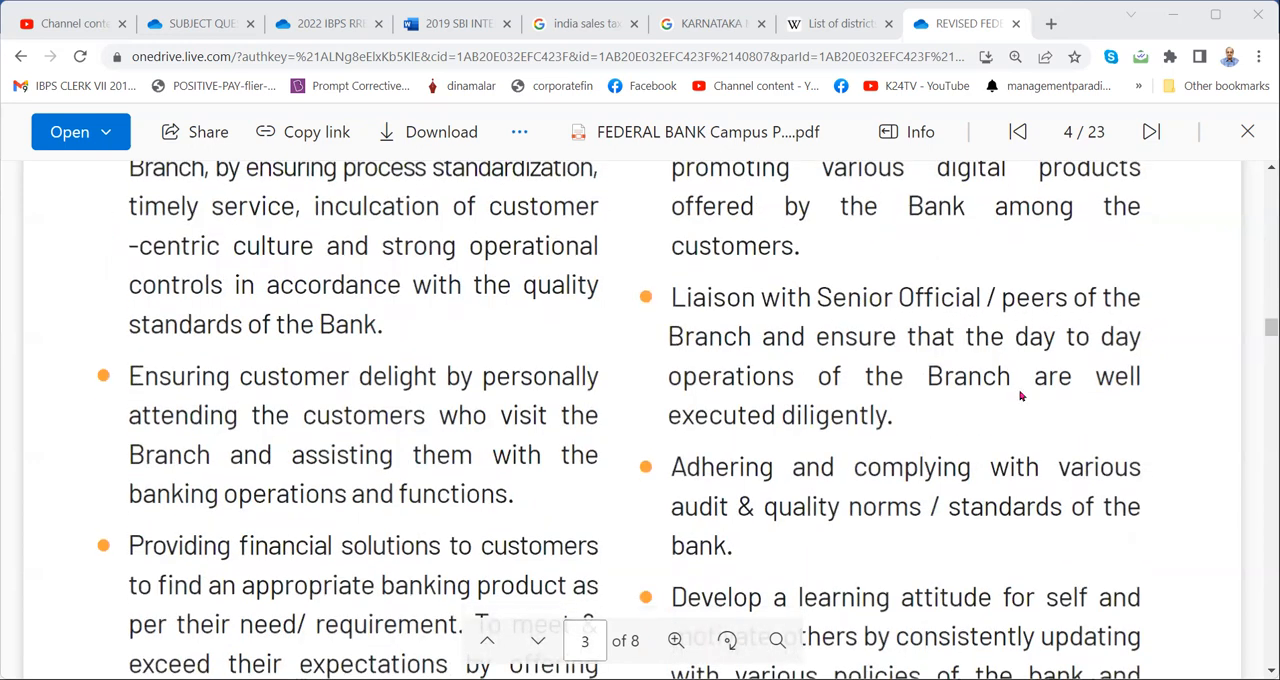
{"action": "scroll", "scroll_direction": "down", "scroll_amount": 3}
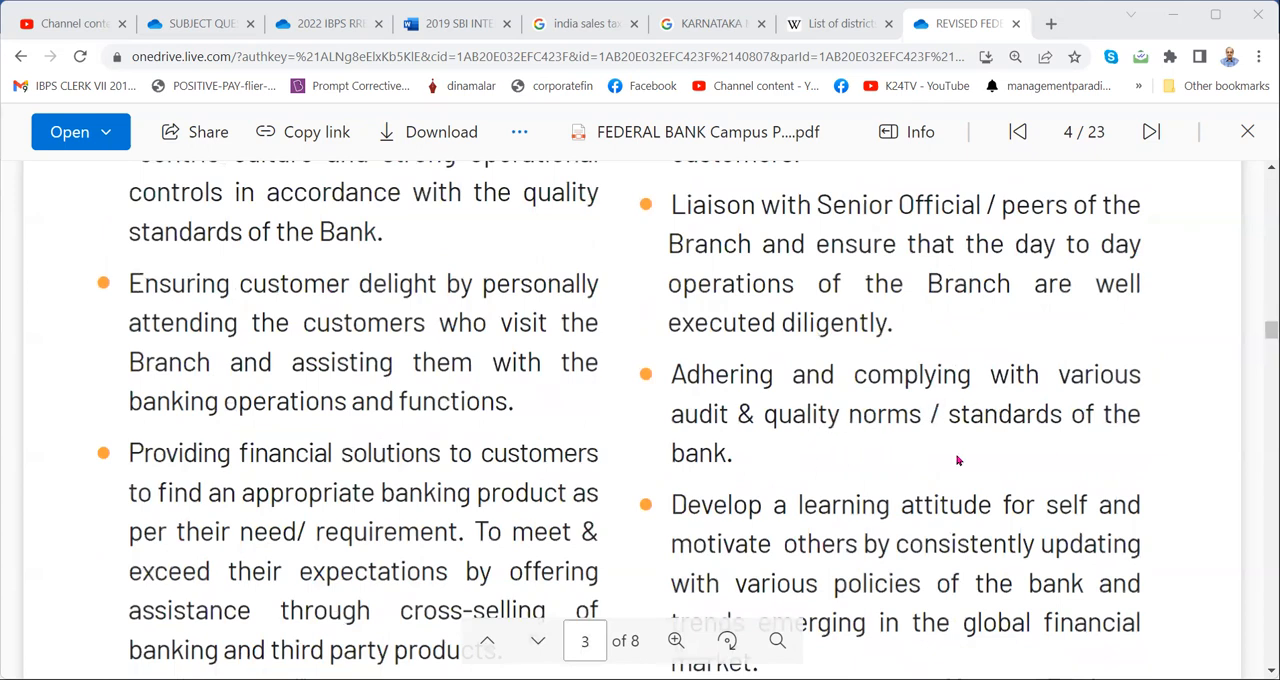
{"action": "scroll", "scroll_direction": "down", "scroll_amount": 3}
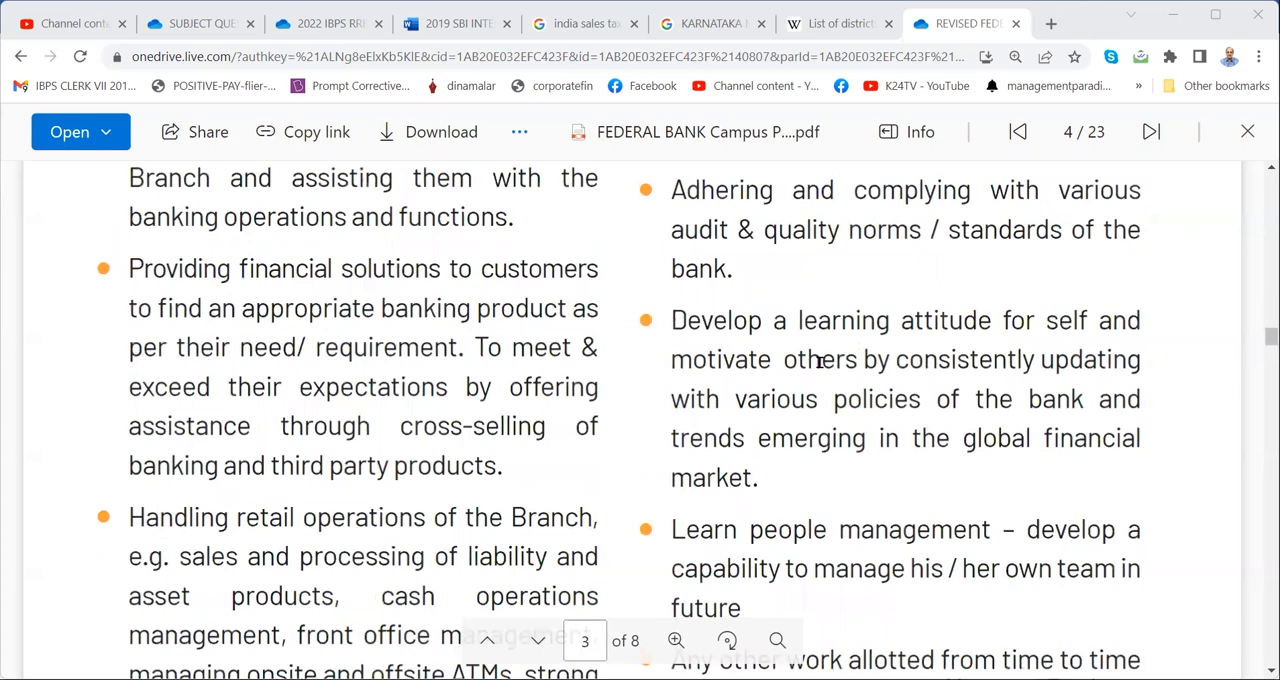
{"action": "mouse_move", "coordinate": [1122, 376]}
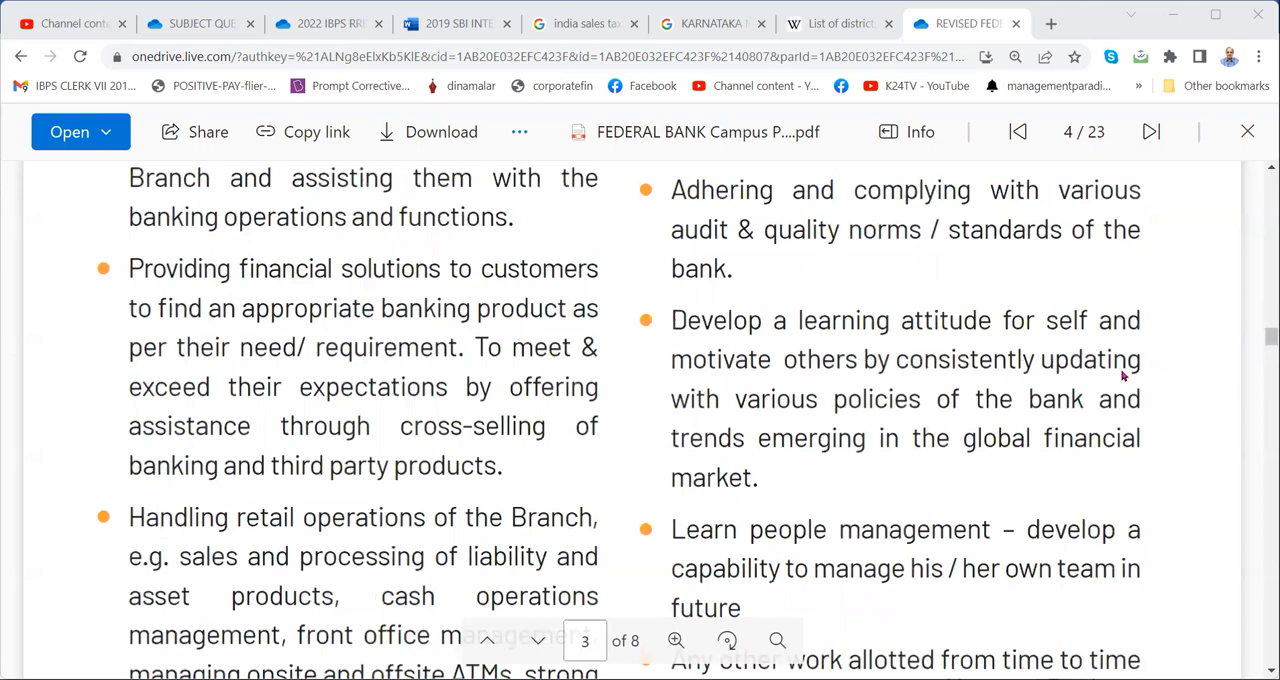
{"action": "scroll", "scroll_direction": "down", "scroll_amount": 3}
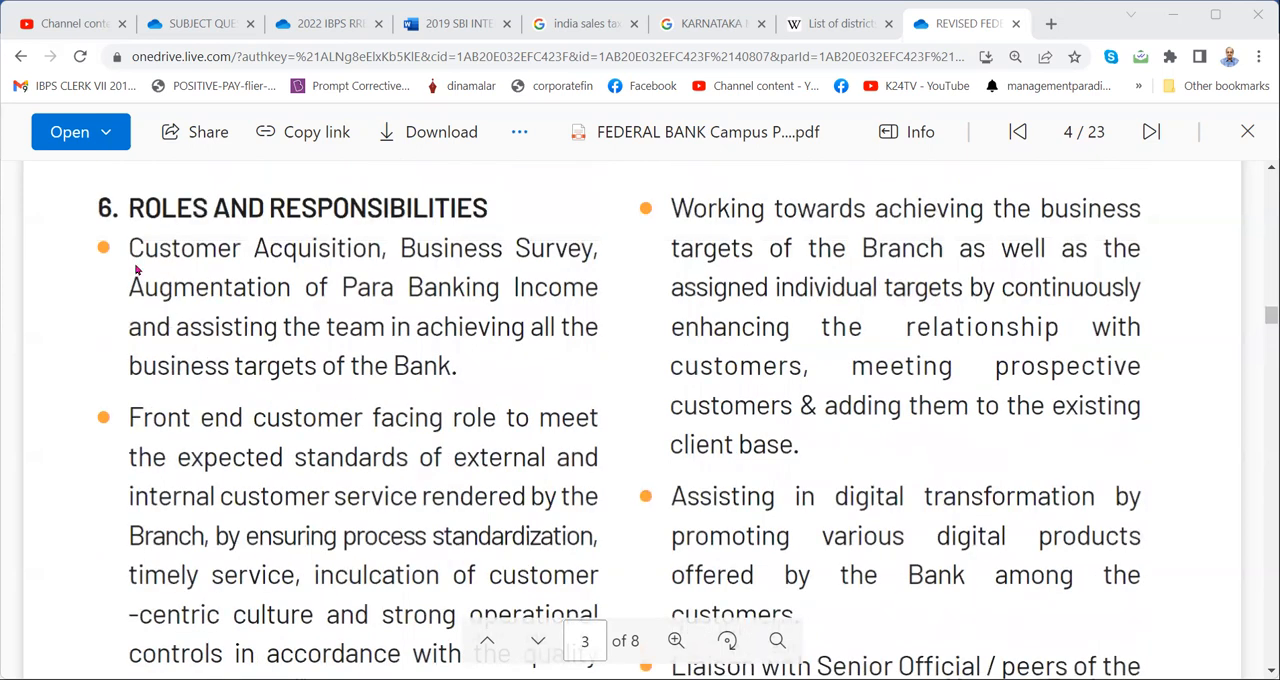
{"action": "mouse_move", "coordinate": [284, 550]}
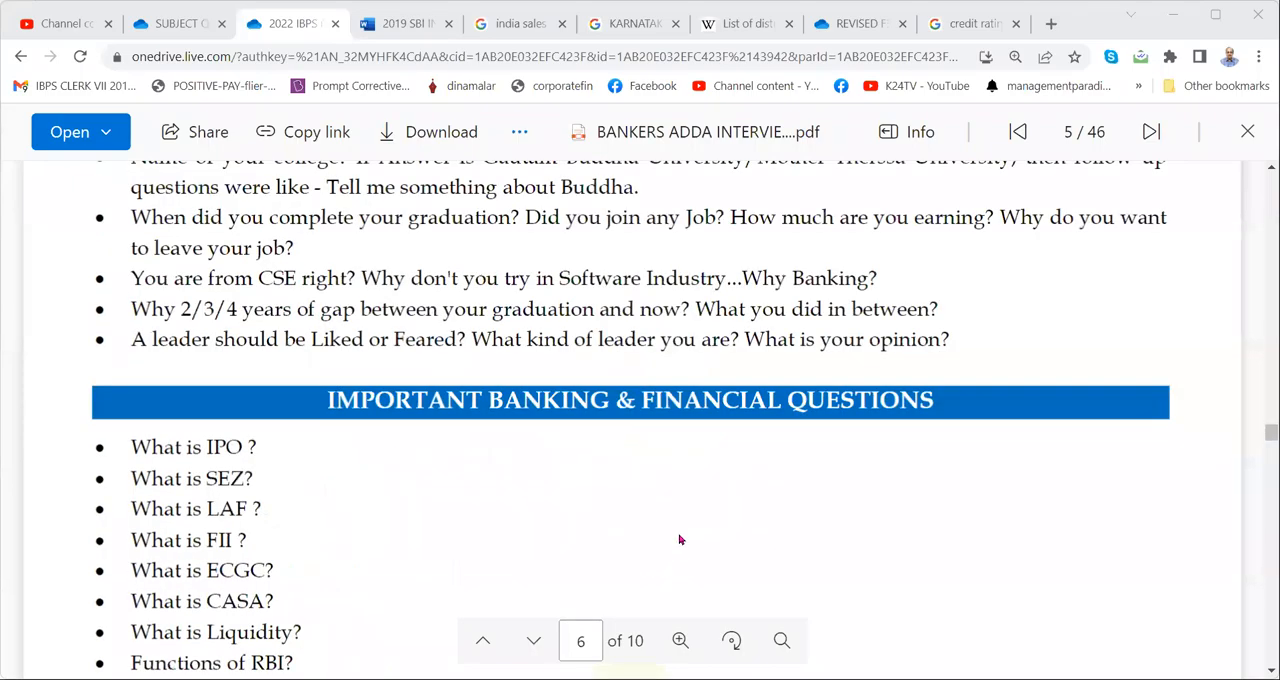
{"action": "mouse_move", "coordinate": [684, 552]}
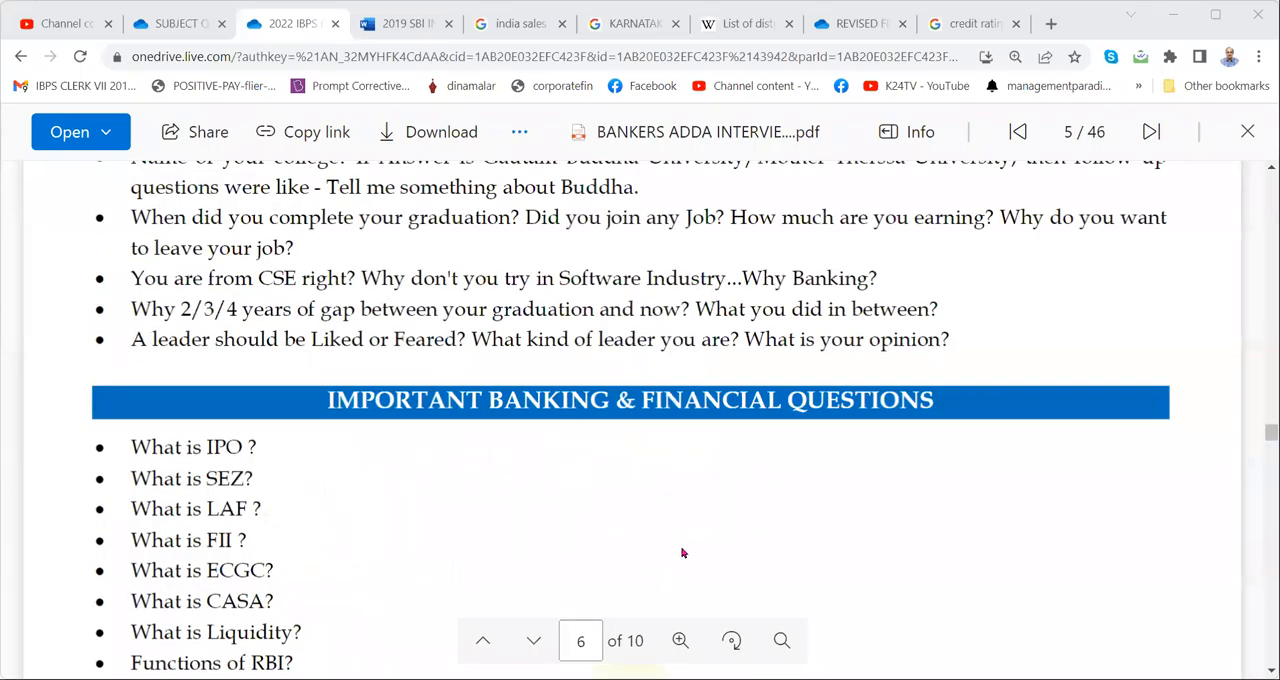
Scroll past page 7 to page 8's OS Questions and Miscellaneous interview question lists
{"action": "scroll", "scroll_direction": "down", "scroll_amount": 3}
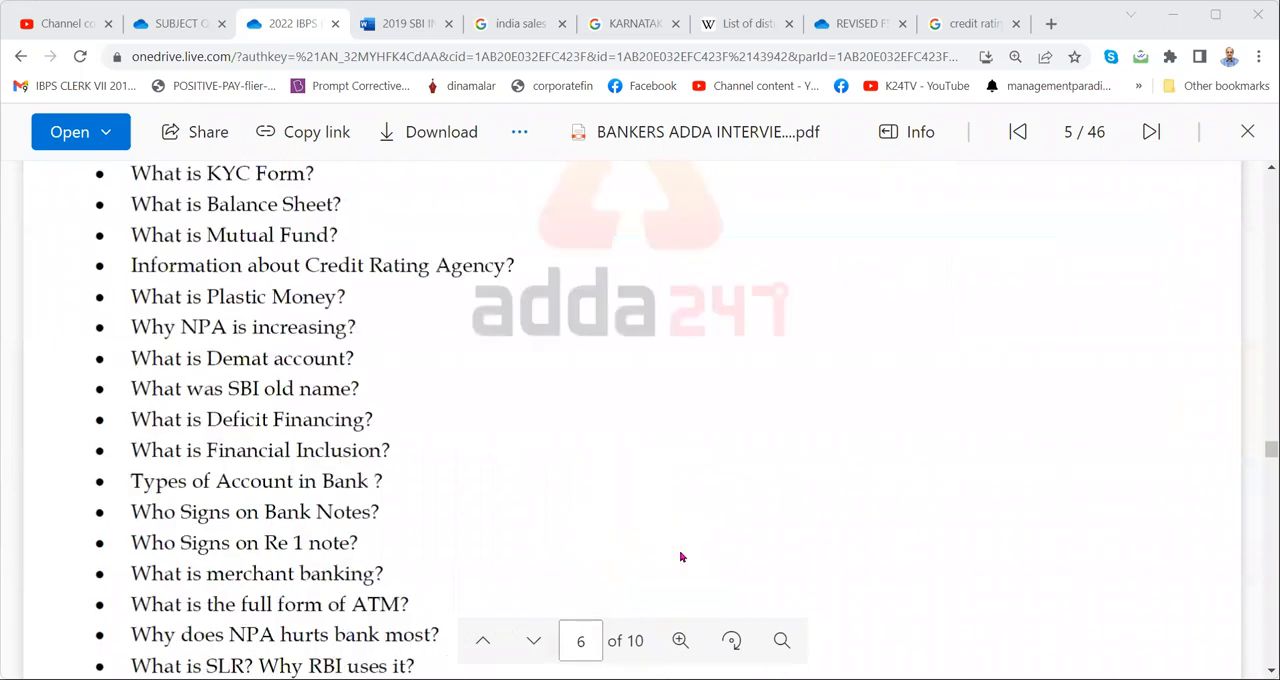
{"action": "scroll", "scroll_direction": "down", "scroll_amount": 3}
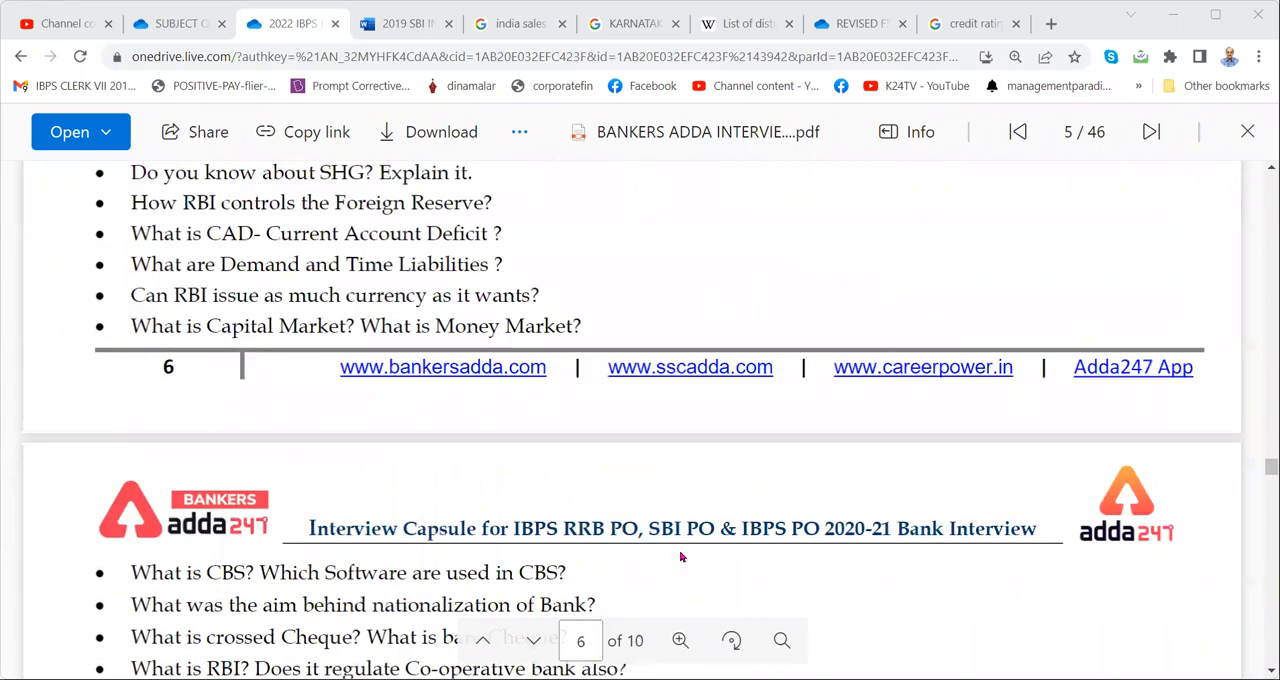
{"action": "scroll", "scroll_direction": "down", "scroll_amount": 3}
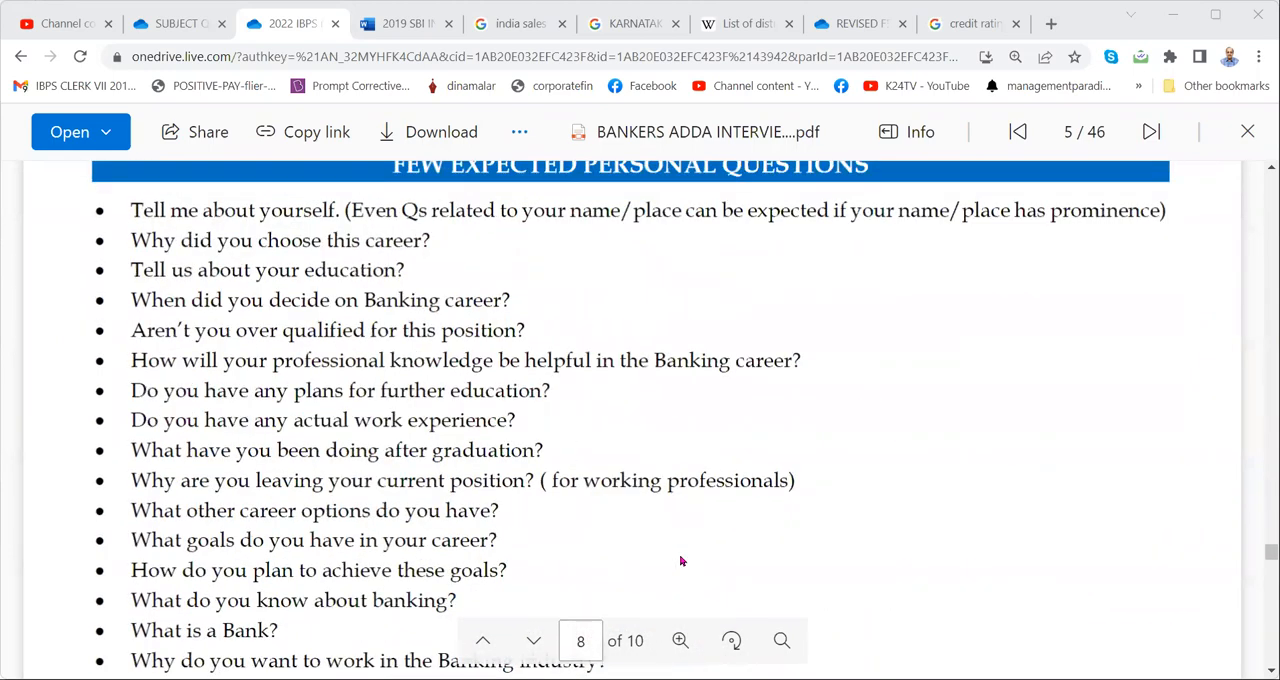
{"action": "left_click", "coordinate": [532, 640]}
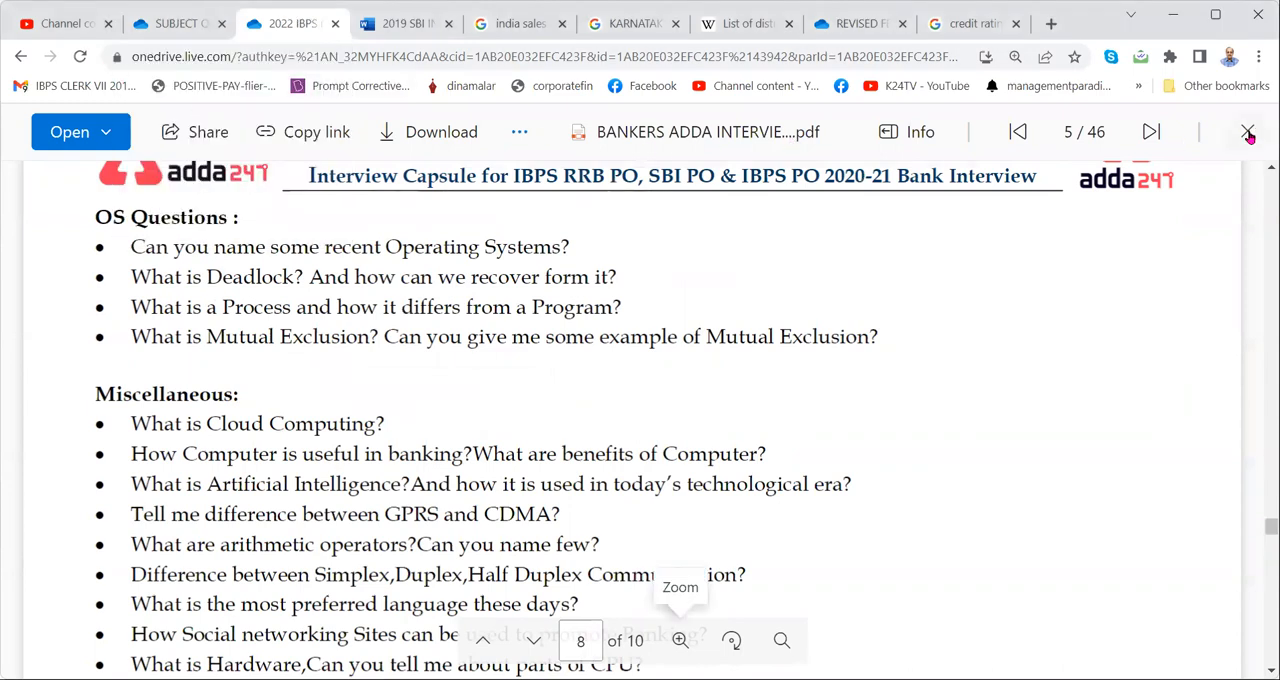
Close the Bankers Adda PDF and open the 2022 OLIVE BOARD IBPS RRB PO interview PDF from My files
{"action": "left_click", "coordinate": [1248, 132]}
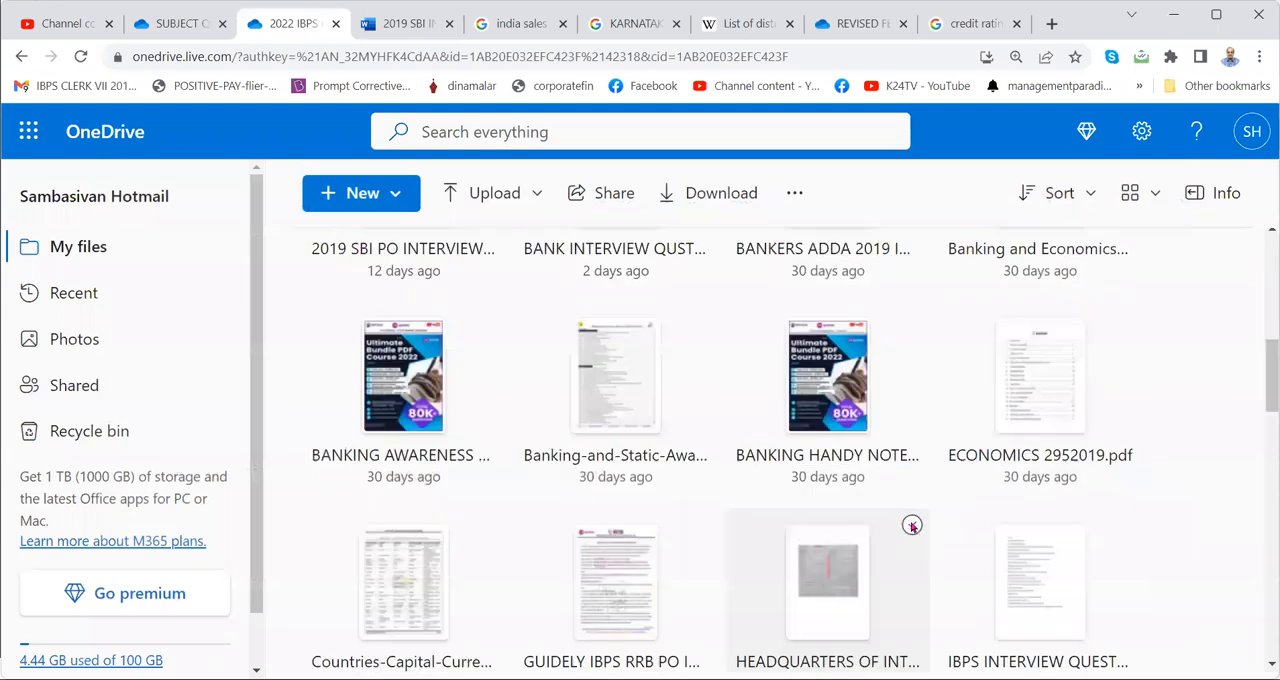
{"action": "scroll", "scroll_direction": "down", "scroll_amount": 3}
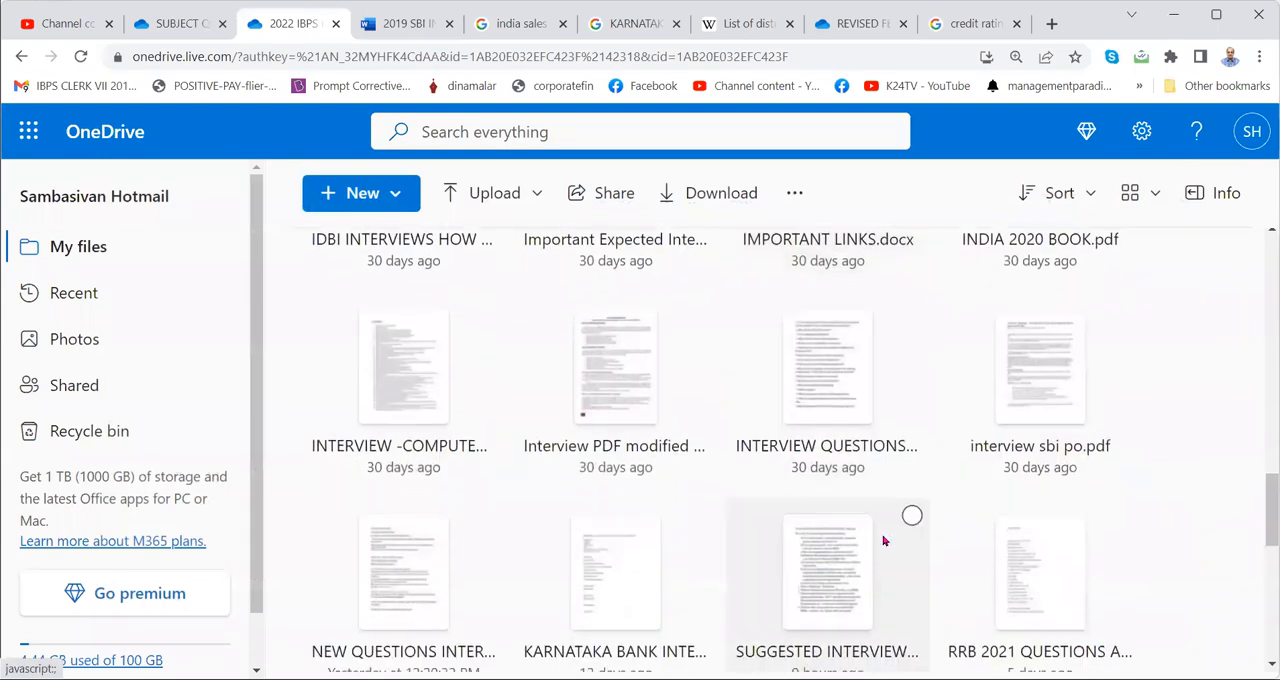
{"action": "scroll", "scroll_direction": "down", "scroll_amount": 3}
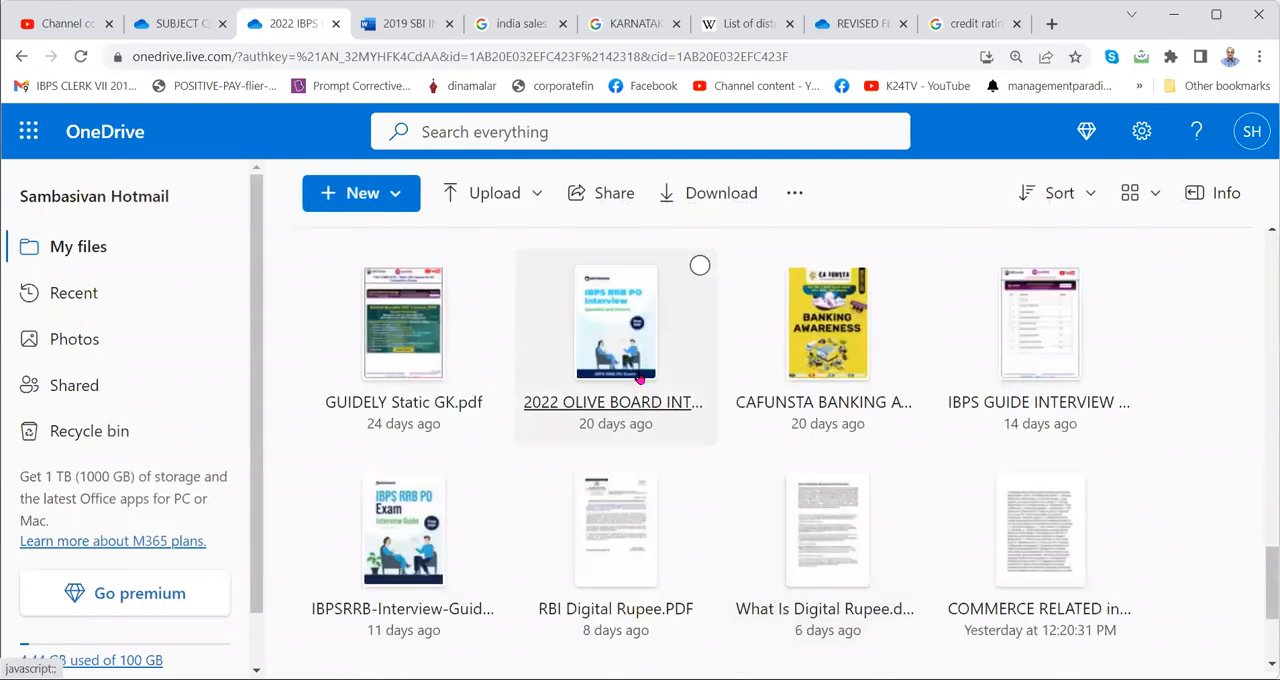
{"action": "double_click", "coordinate": [616, 322]}
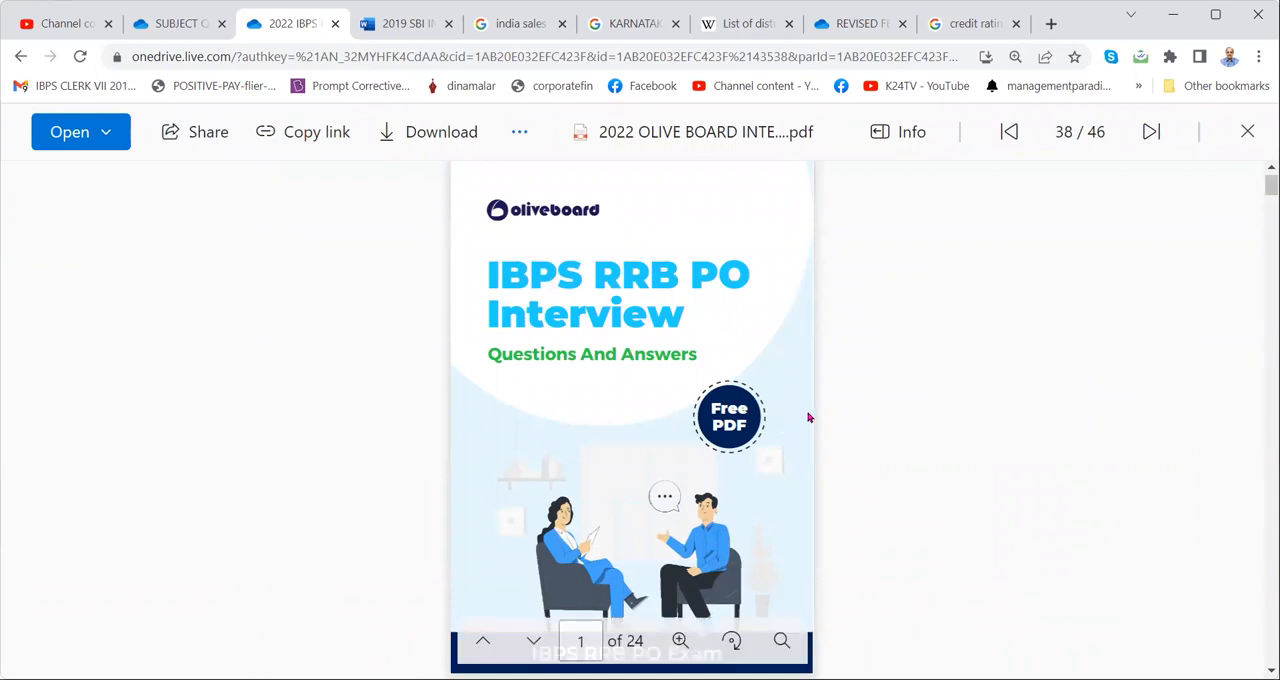
{"action": "mouse_move", "coordinate": [806, 418]}
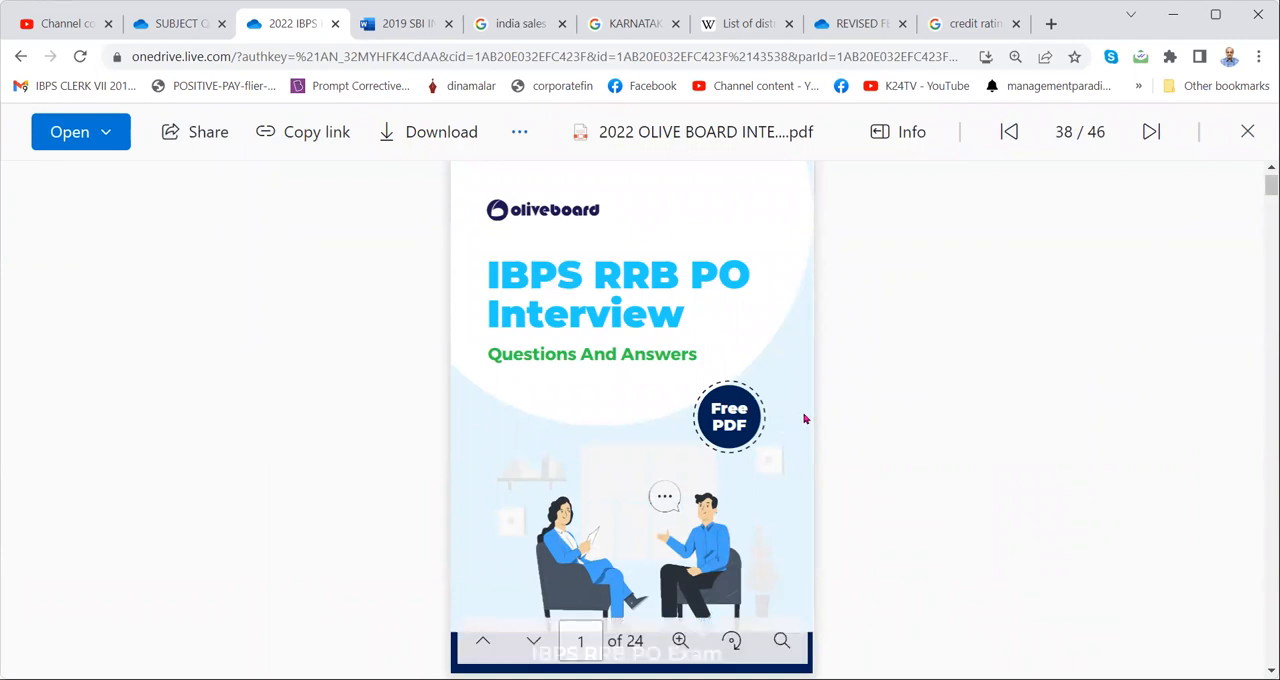